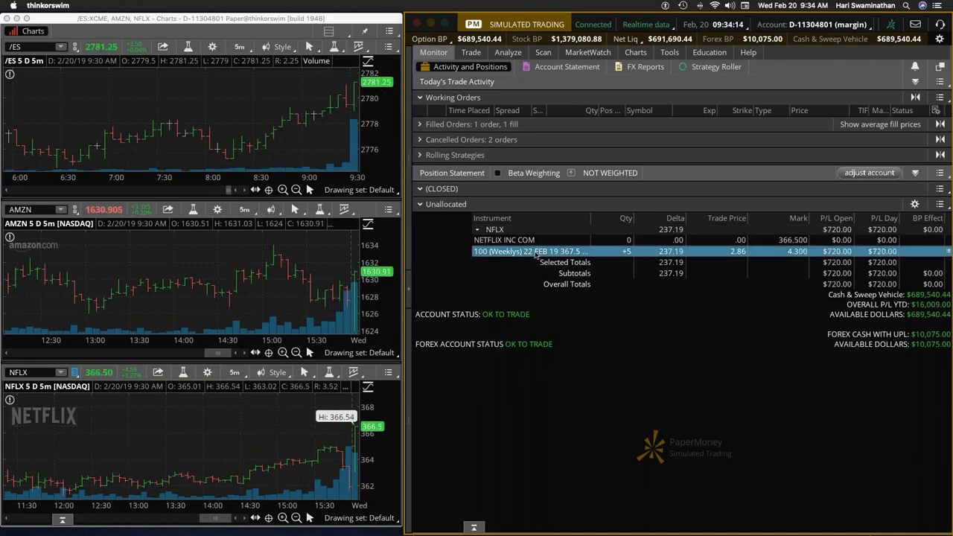
Start a closing order for three of the five NFLX 367.5 weekly calls.
right_click(530, 250)
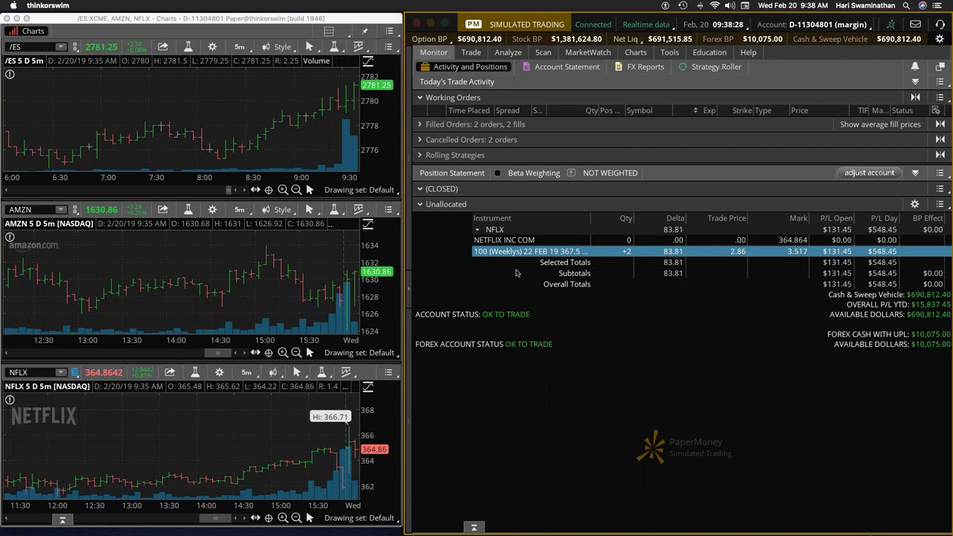
Sell the remaining two NFLX 22 Feb 19 367.5 calls with a 3.50 limit closing order.
right_click(542, 250)
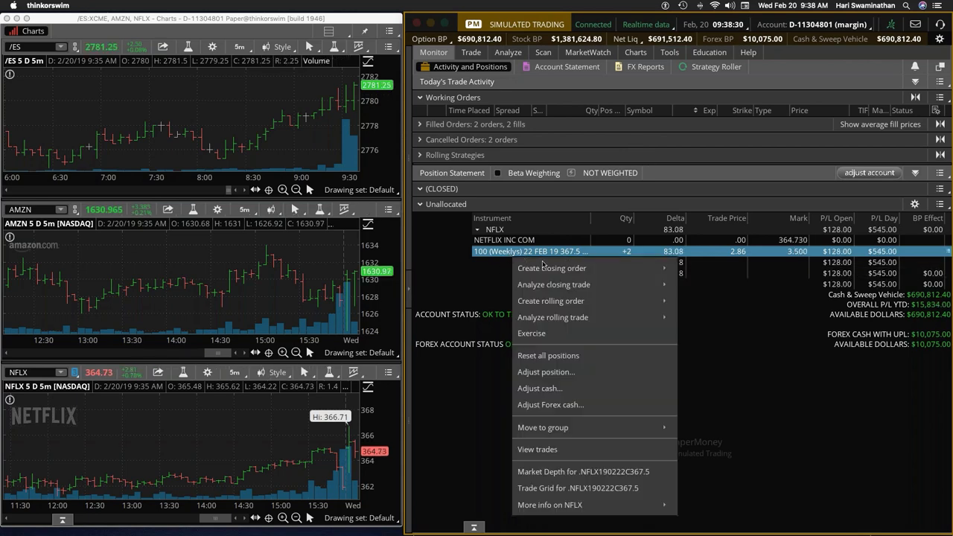
click(551, 268)
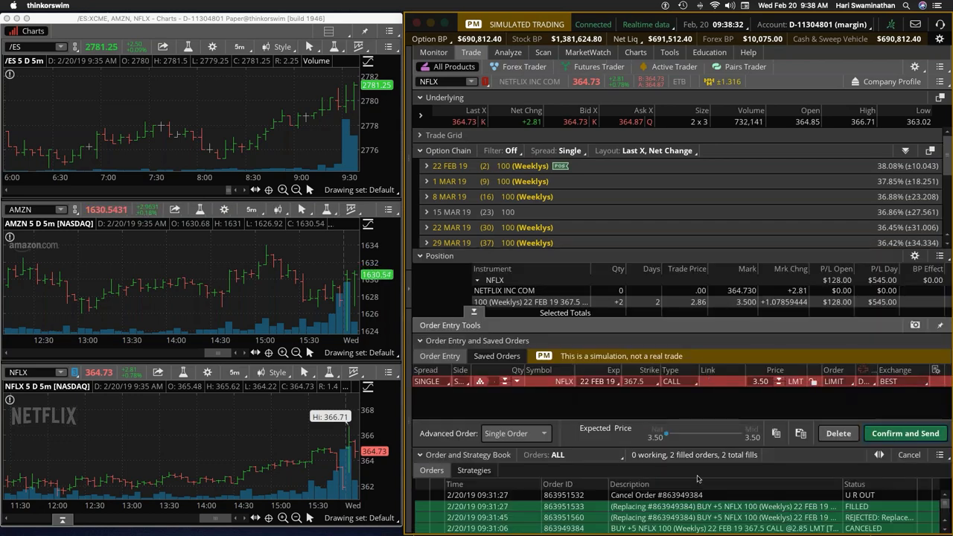
click(904, 433)
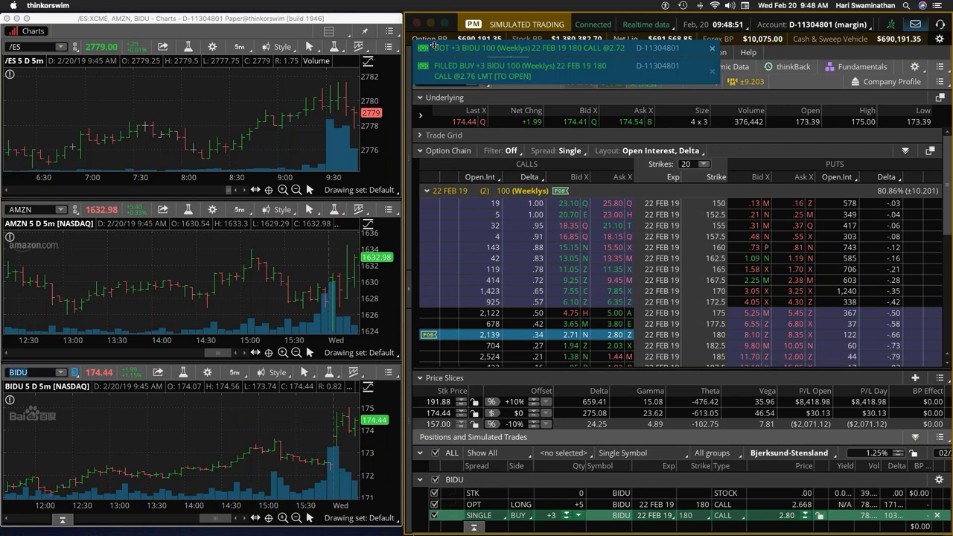
Switch to Monitor to view the five-contract BIDU 180 call position.
click(700, 48)
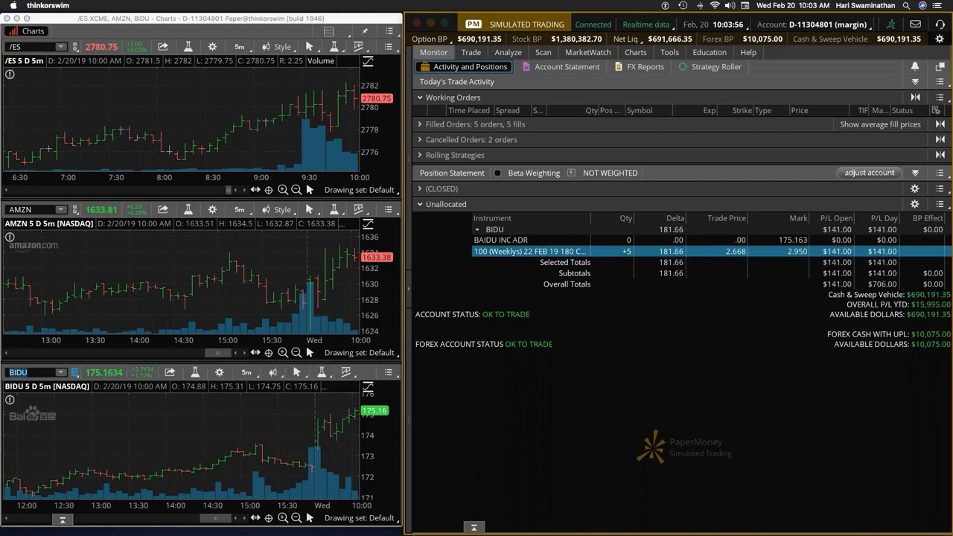
Send a closing order selling all five BIDU 22 Feb 19 180 calls at 2.93 limit.
right_click(529, 250)
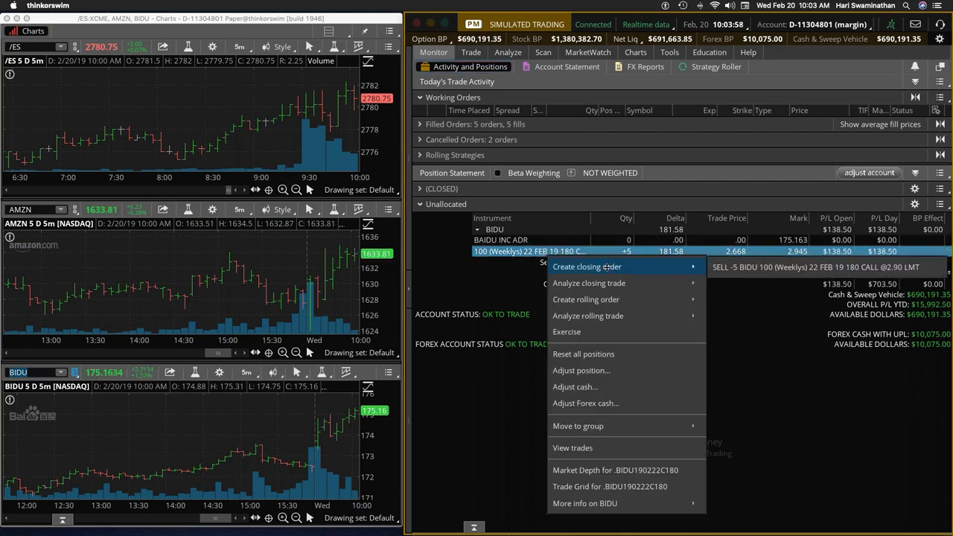
click(587, 266)
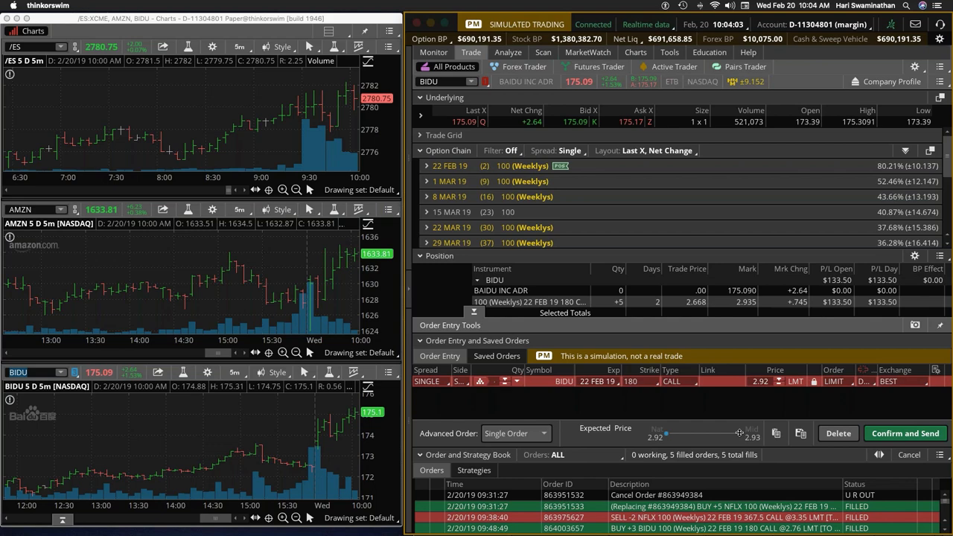
click(902, 433)
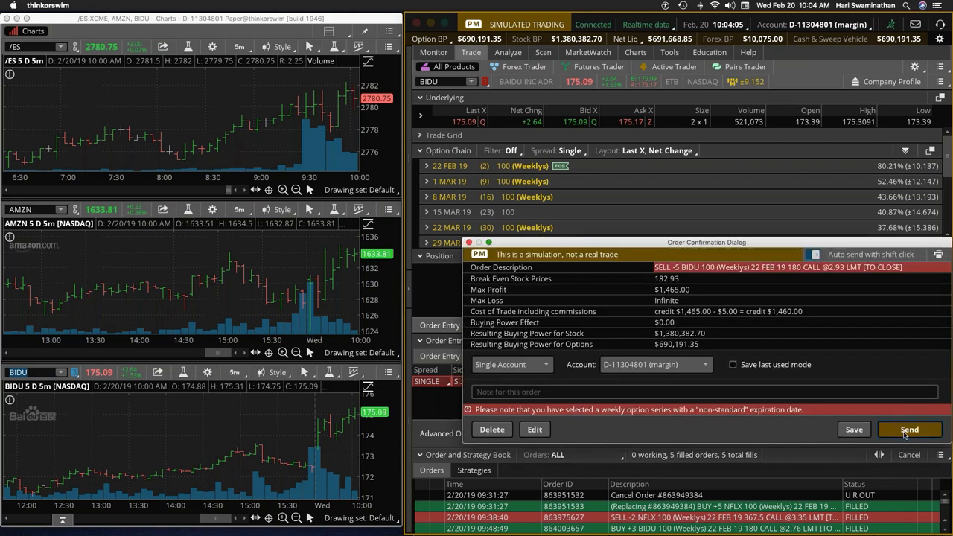
click(908, 429)
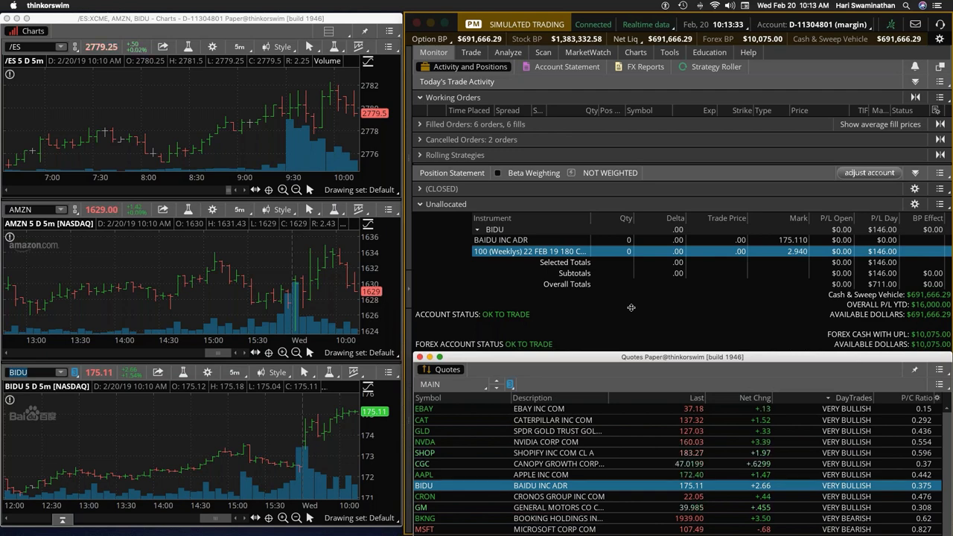
Scroll the quotes watchlist listing BIDU, NVDA and AAPL after the BIDU fill.
scroll(down, 3)
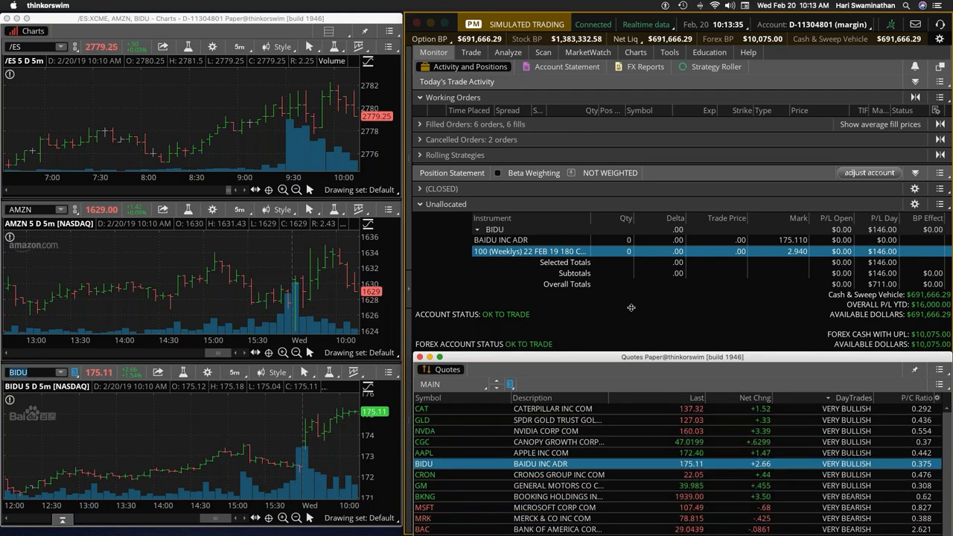